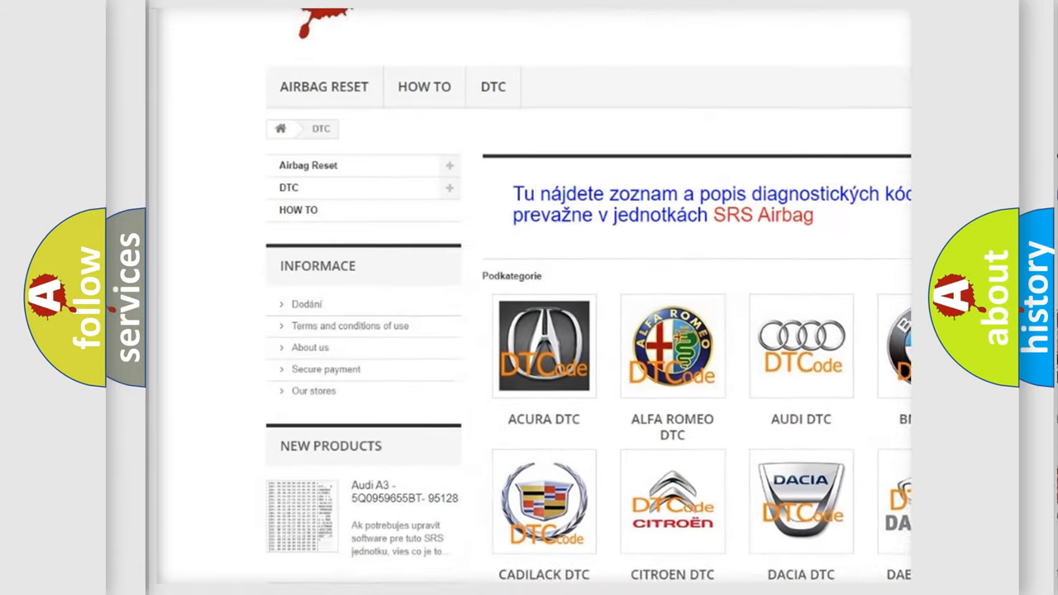
{"action": "scroll", "scroll_direction": "down", "scroll_amount": 3}
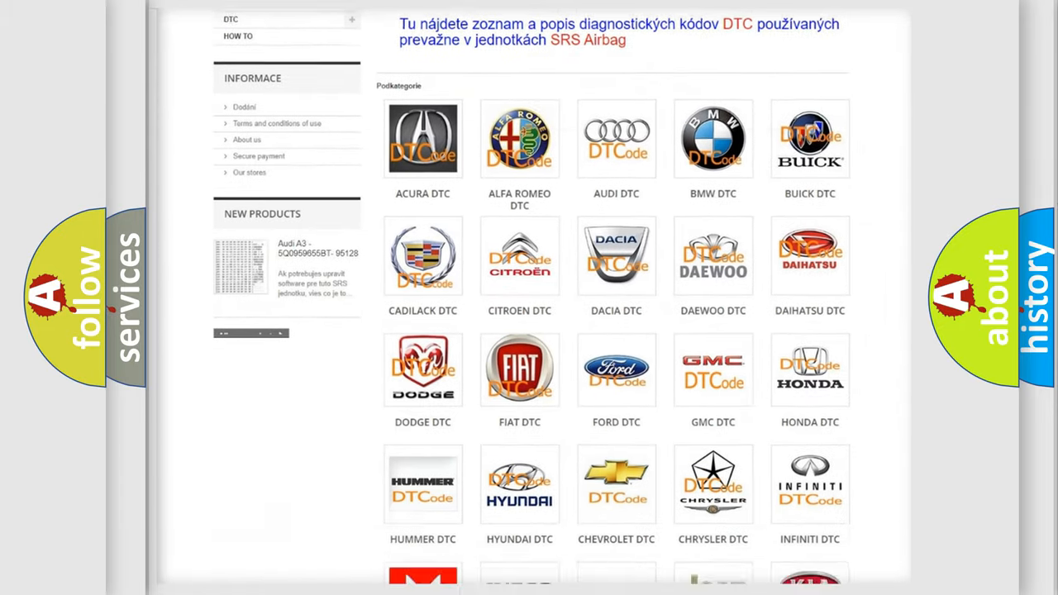
{"action": "scroll", "scroll_direction": "down", "scroll_amount": 3}
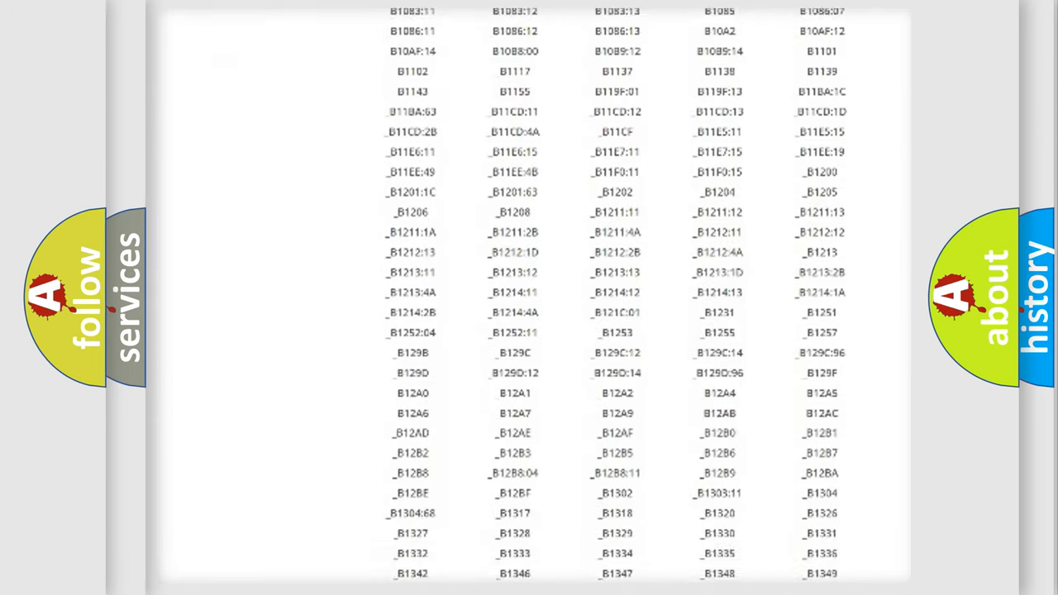
{"action": "scroll", "scroll_direction": "down", "scroll_amount": 3}
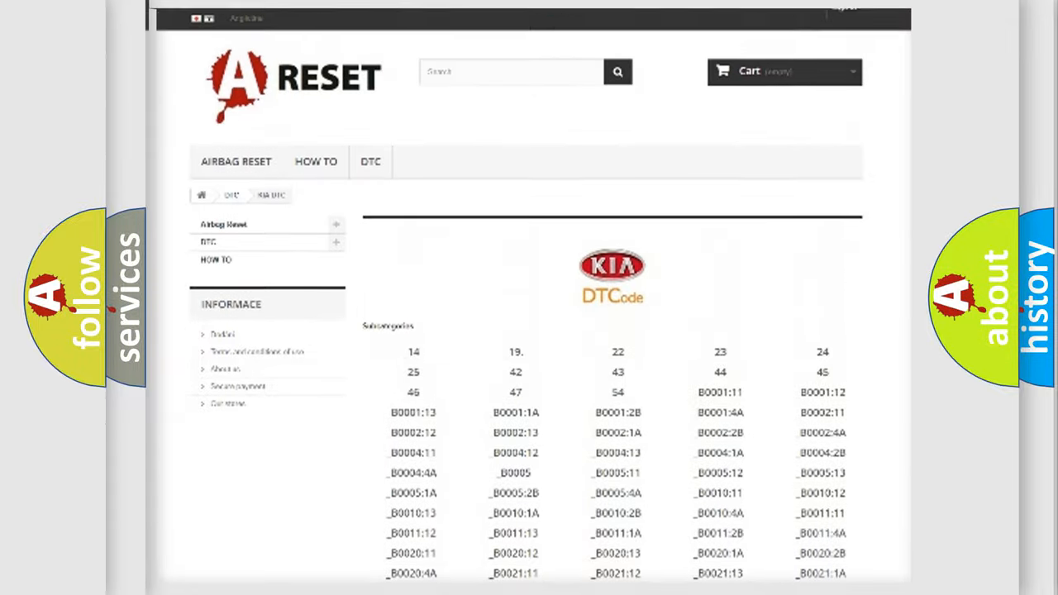
{"action": "scroll", "scroll_direction": "up", "scroll_amount": 3}
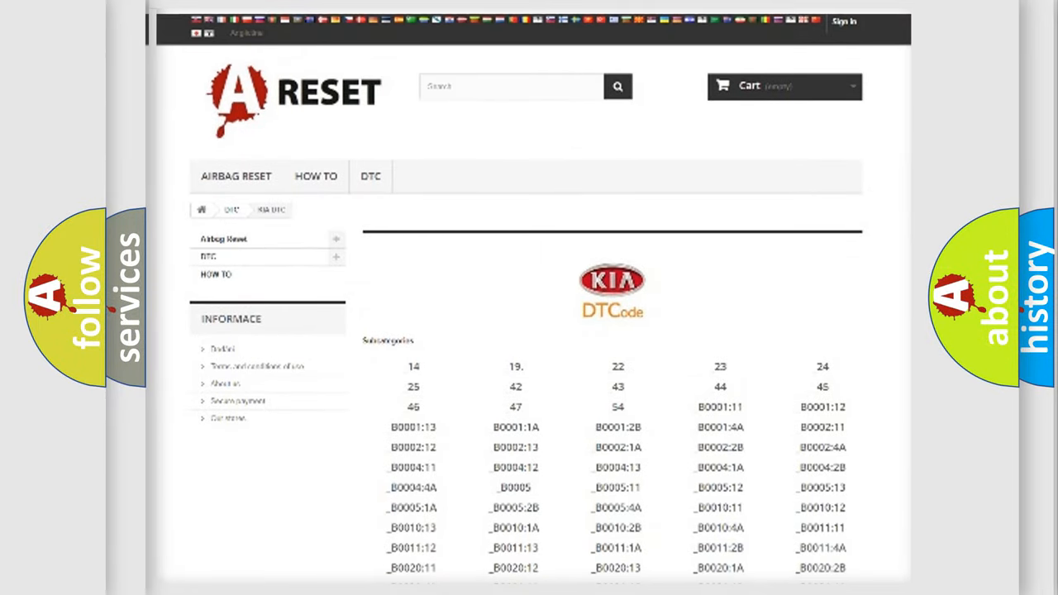